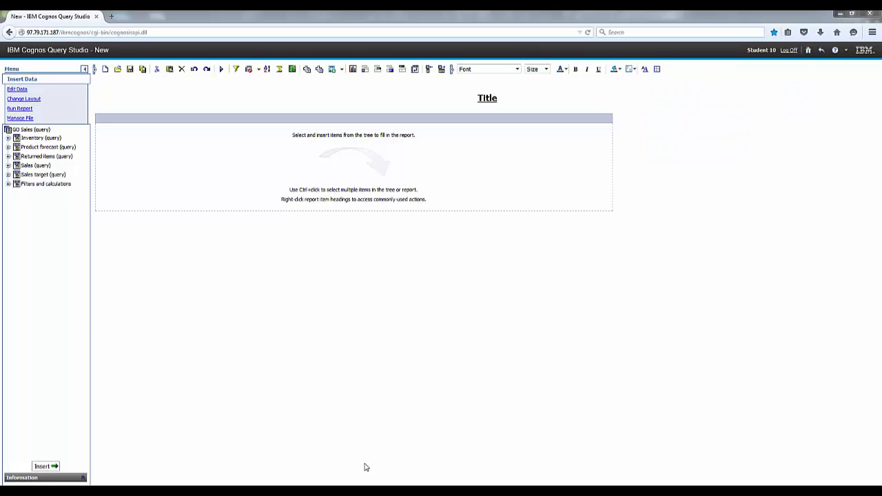
Insert the Region column from Sales (query) > Retailers, then select City under Branch
{"action": "left_click", "coordinate": [8, 165]}
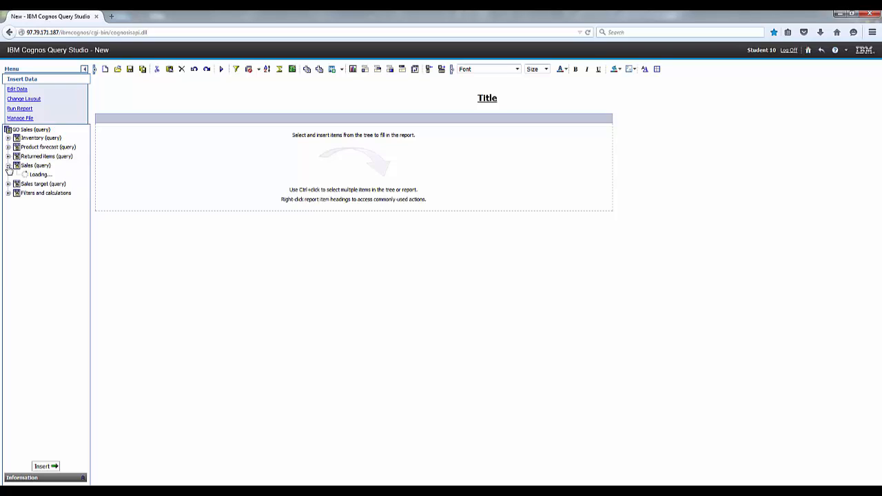
{"action": "left_click", "coordinate": [8, 165]}
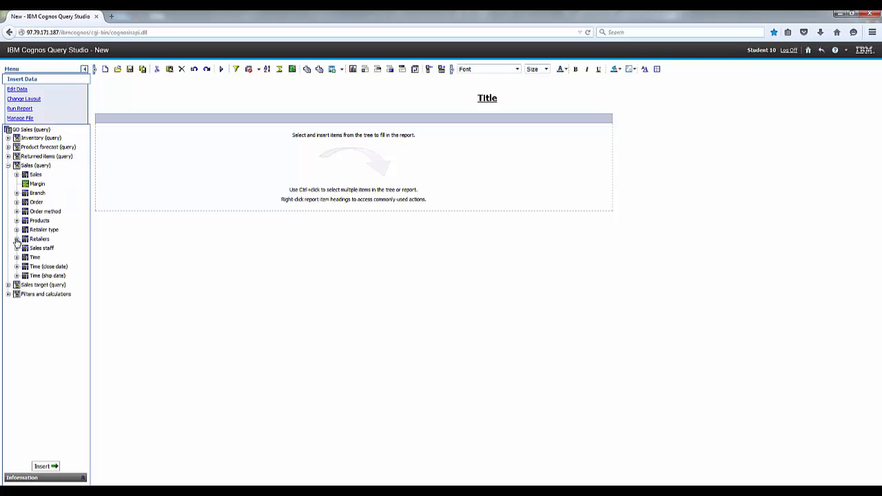
{"action": "left_click", "coordinate": [17, 240]}
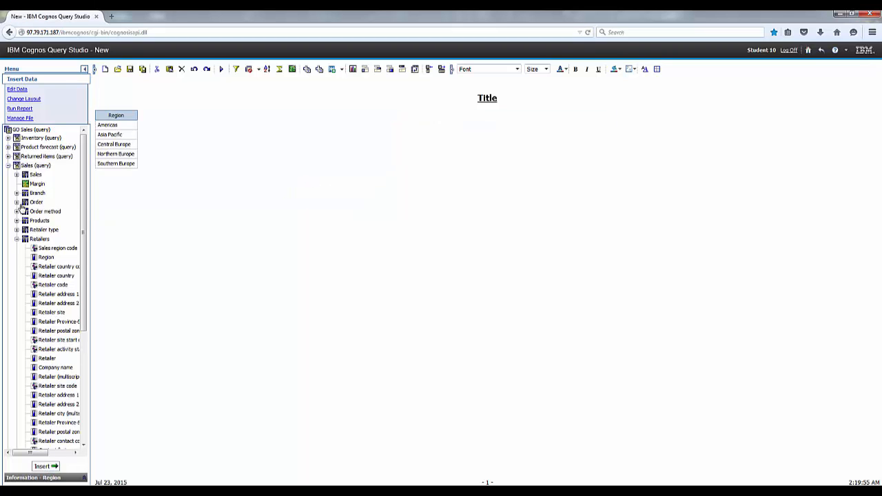
{"action": "left_click", "coordinate": [17, 193]}
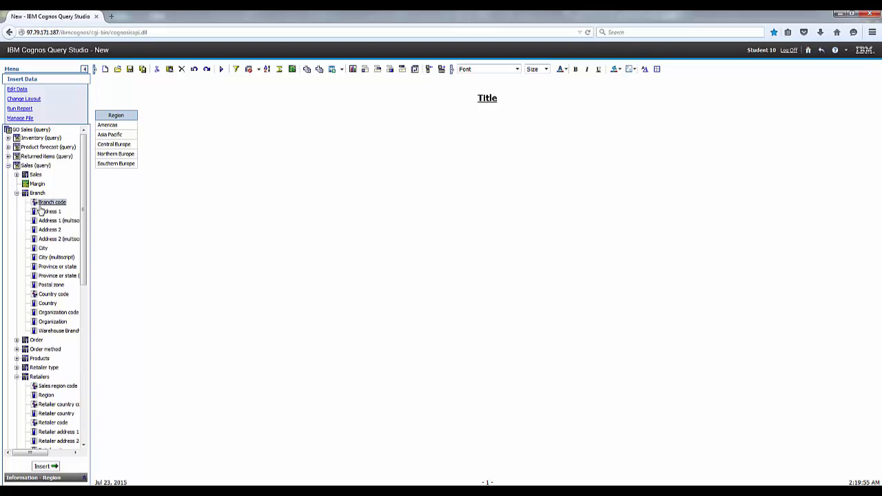
{"action": "left_click", "coordinate": [43, 249]}
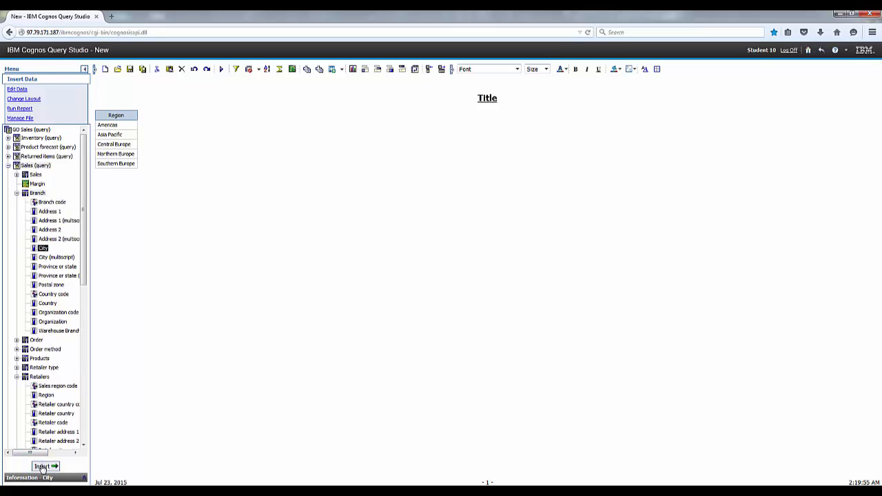
Insert City, then Retailer, Contact first name, Contact last name and Phone number columns
{"action": "left_click", "coordinate": [44, 466]}
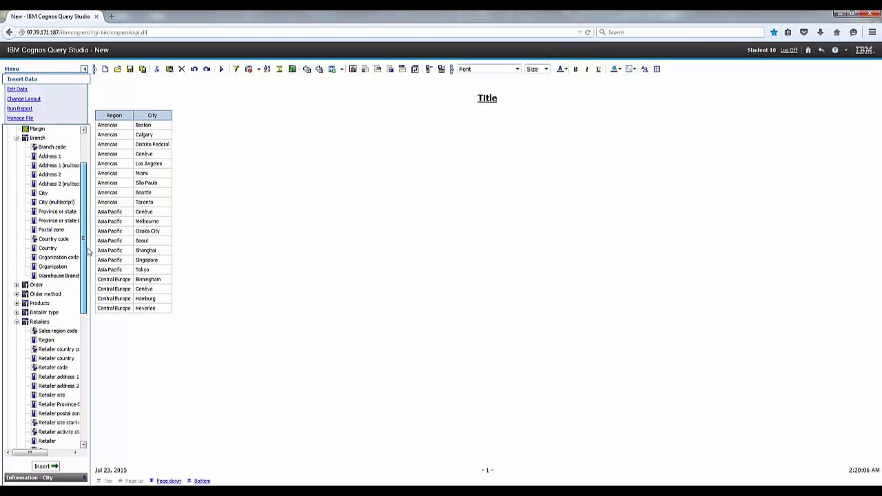
{"action": "scroll", "scroll_direction": "down", "scroll_amount": 3}
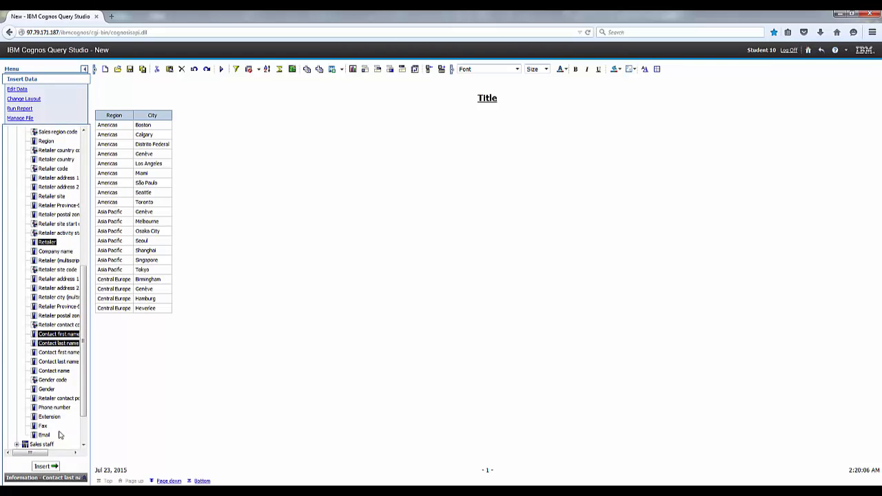
{"action": "left_click", "coordinate": [46, 467]}
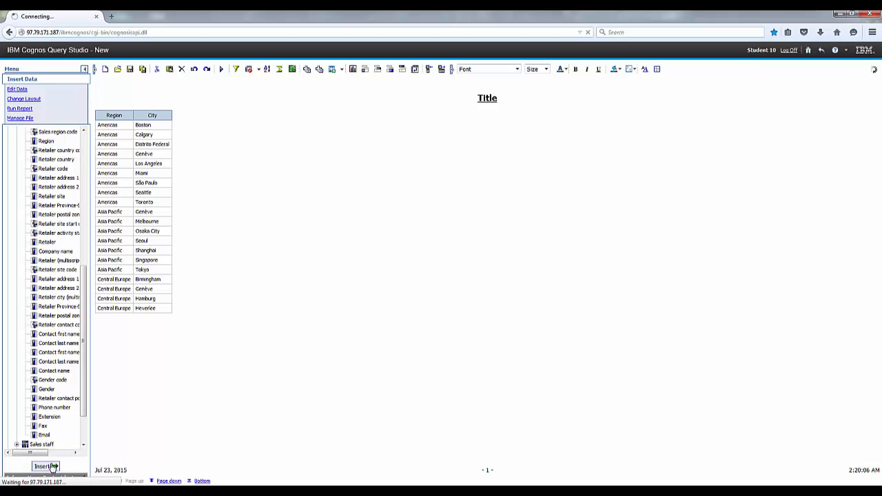
{"action": "left_click", "coordinate": [45, 466]}
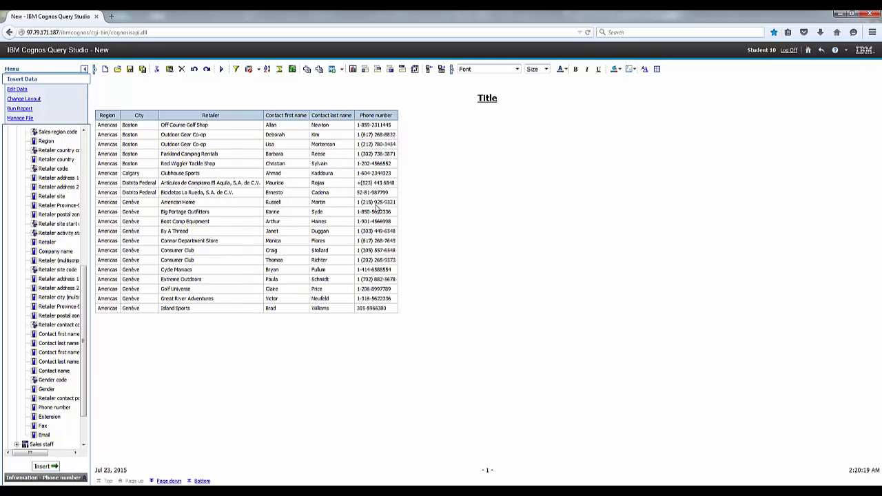
Filter the Region column with 'Prompt every time the report runs' checked
{"action": "left_click", "coordinate": [106, 115]}
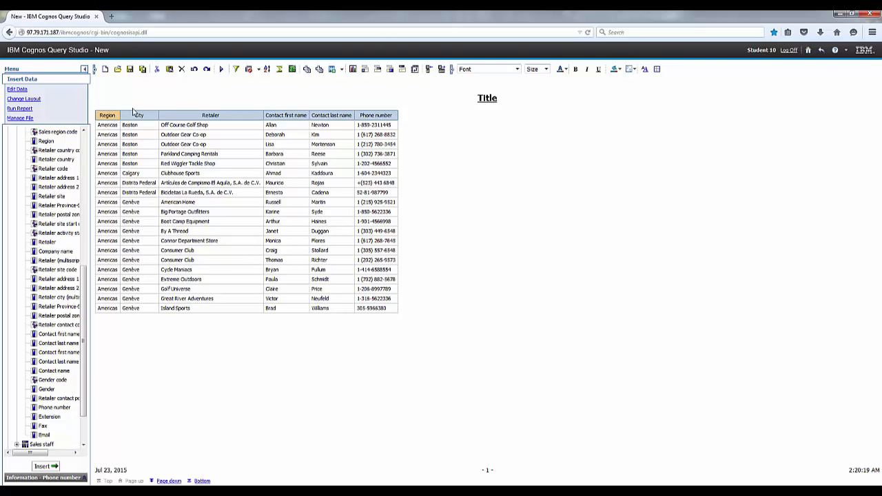
{"action": "mouse_move", "coordinate": [236, 69]}
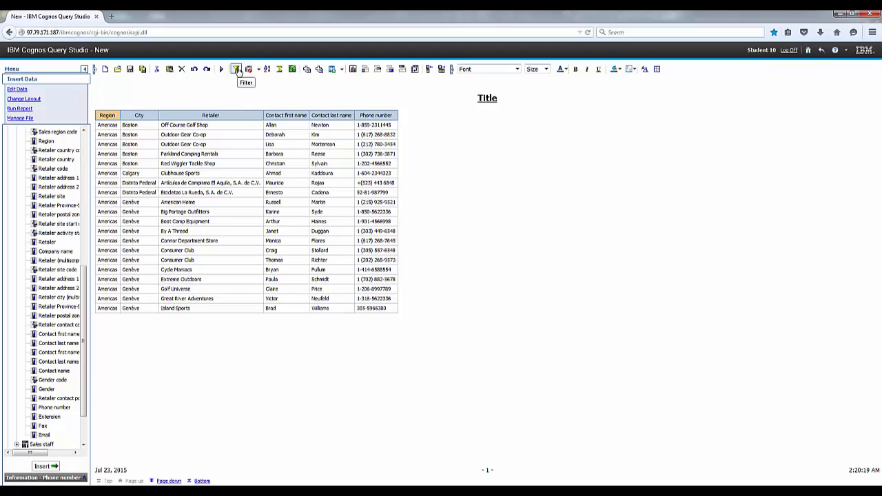
{"action": "left_click", "coordinate": [236, 68]}
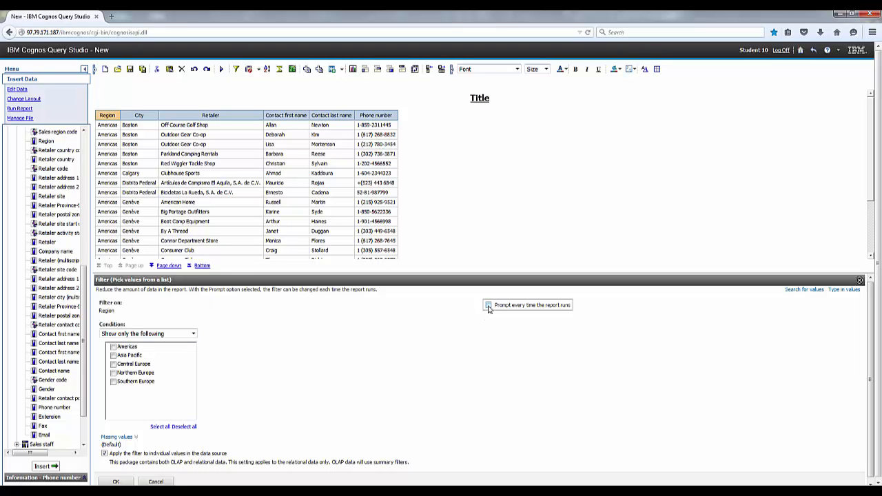
{"action": "left_click", "coordinate": [488, 304]}
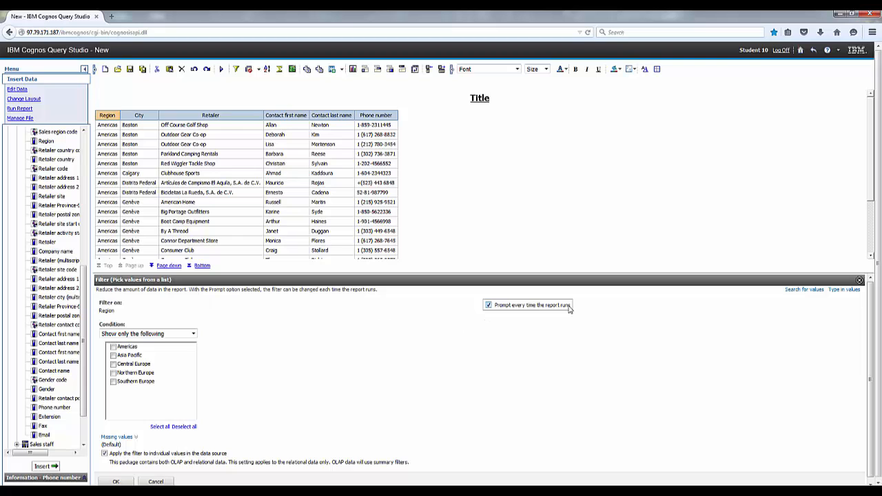
{"action": "left_click", "coordinate": [115, 481]}
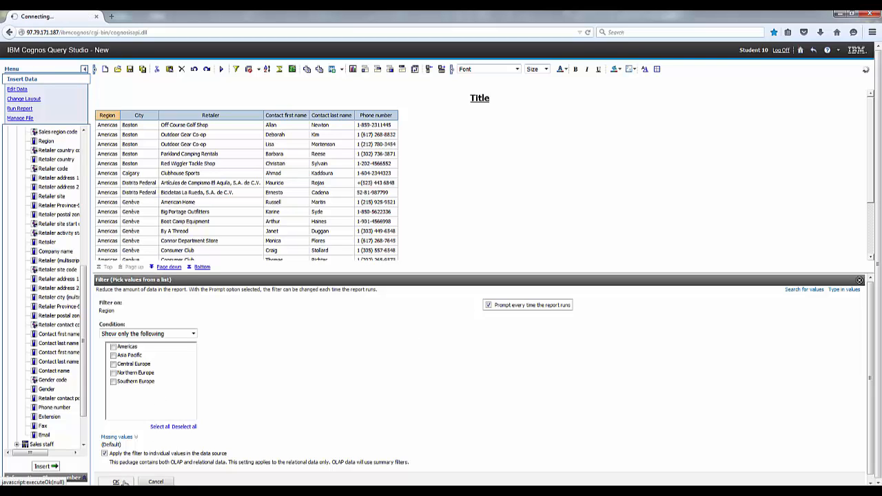
{"action": "left_click", "coordinate": [115, 482]}
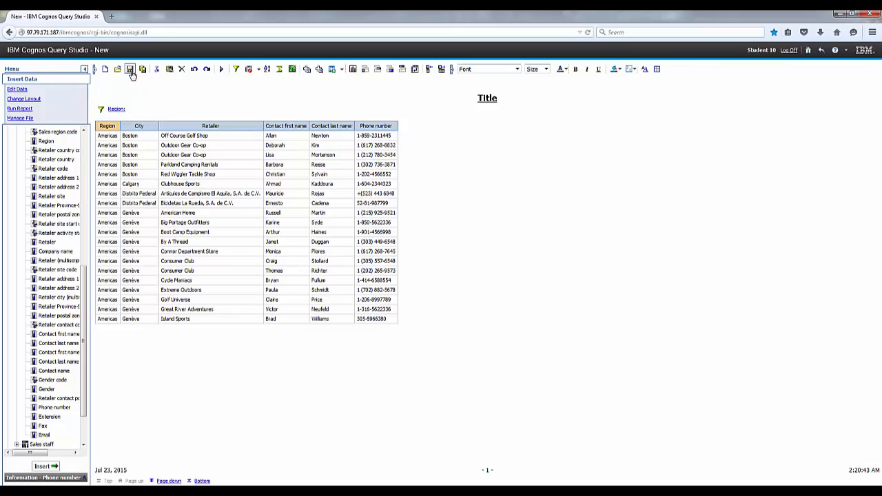
Save the report as 'Retailer Contact Info by Region' under Public Folders > GO Sales (query)
{"action": "left_click", "coordinate": [129, 68]}
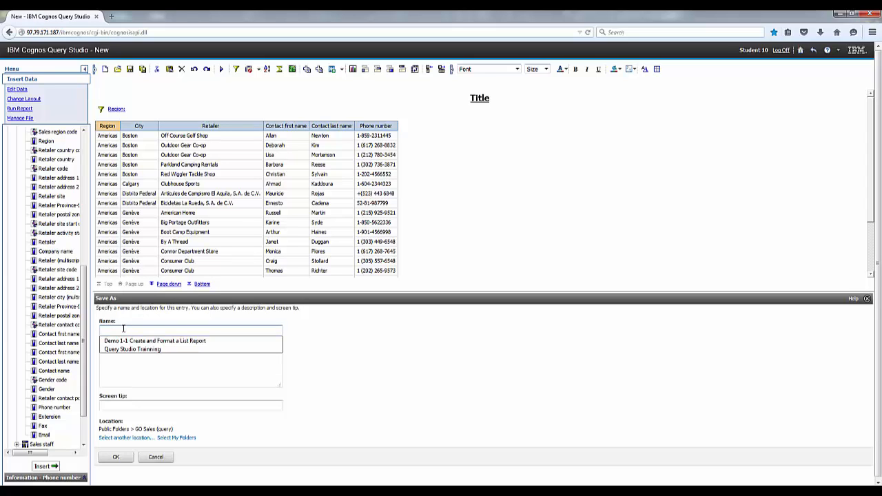
{"action": "type", "text": "Retailer Contact Info by Region"}
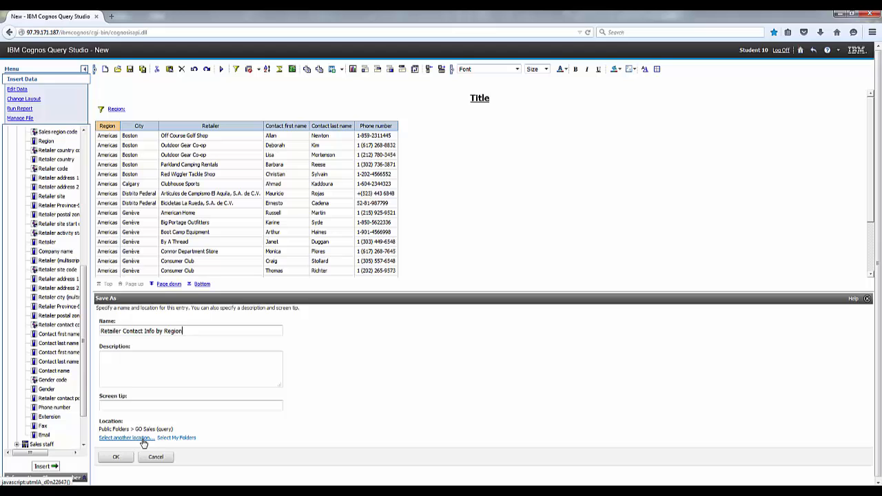
{"action": "left_click", "coordinate": [115, 457]}
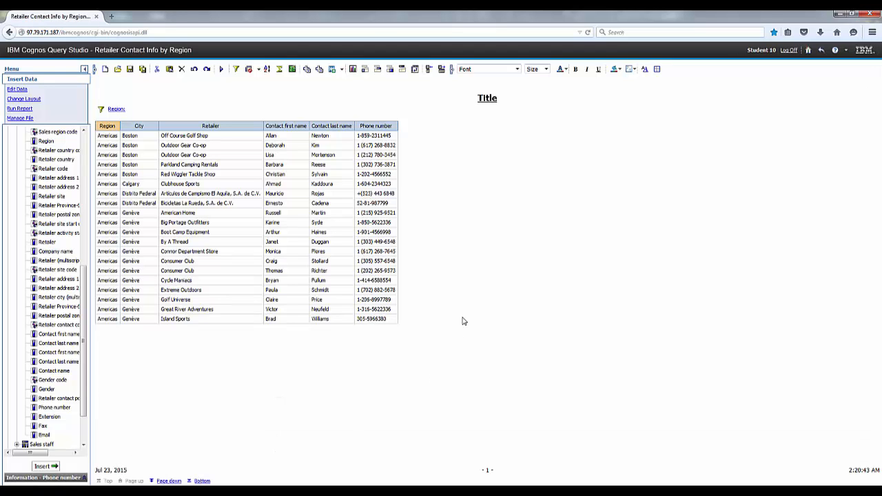
{"action": "mouse_move", "coordinate": [668, 242]}
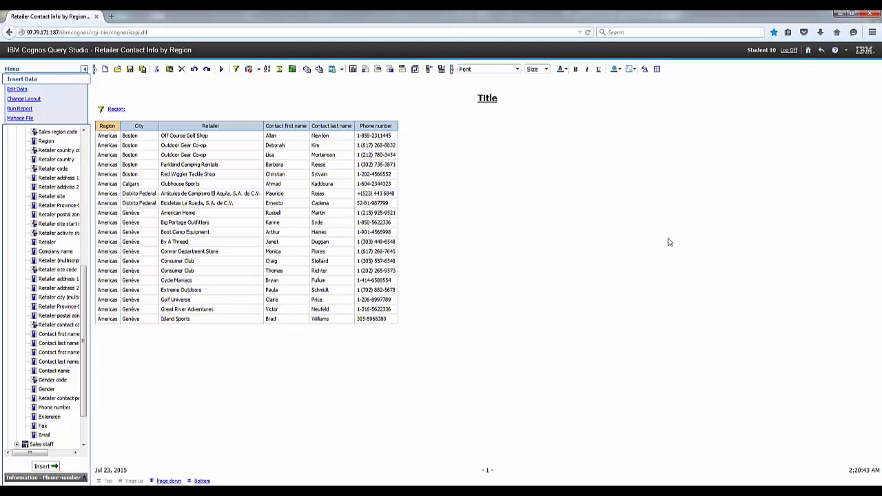
{"action": "mouse_move", "coordinate": [808, 49]}
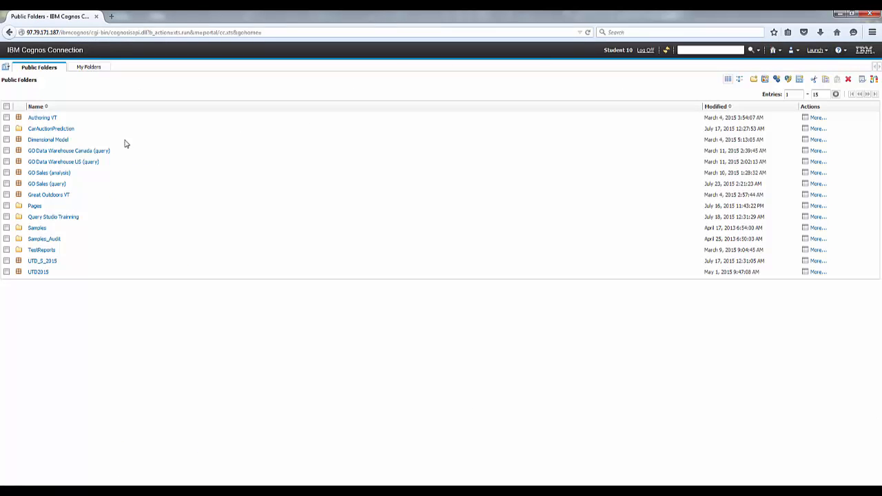
Open the Retailer Contact Info by Region report from the GO Sales (query) folder
{"action": "left_click", "coordinate": [49, 172]}
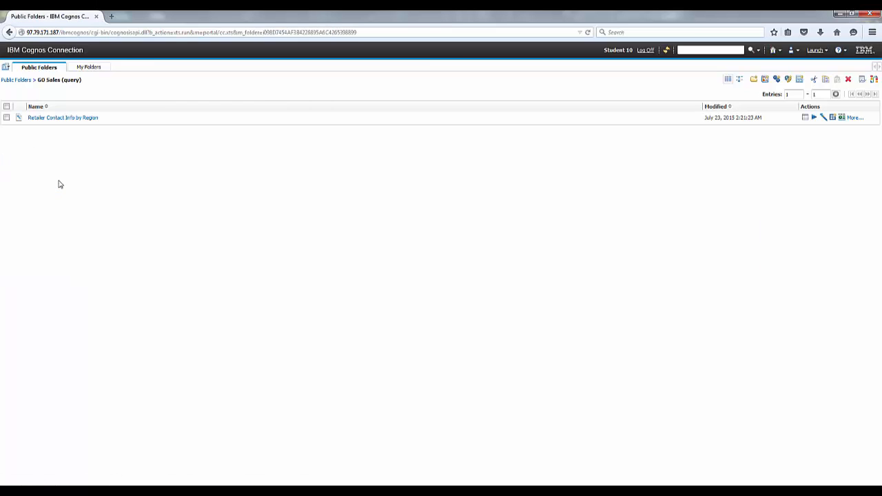
{"action": "mouse_move", "coordinate": [62, 117]}
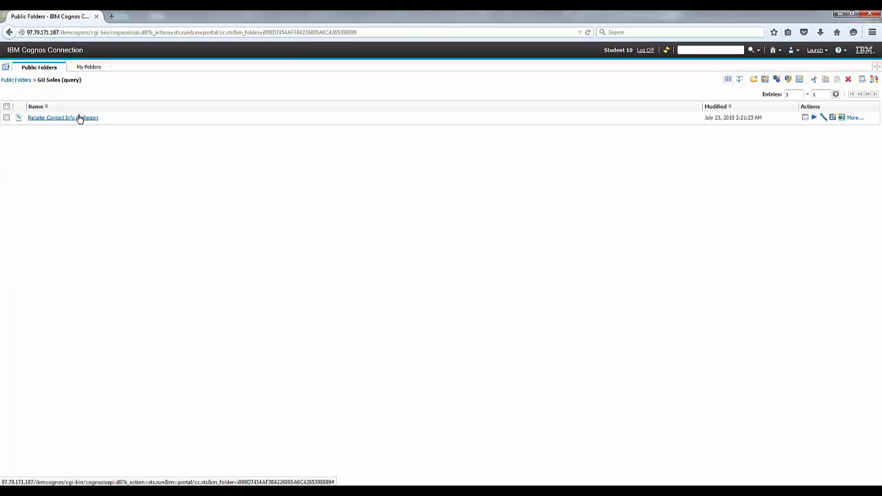
{"action": "left_click", "coordinate": [62, 117]}
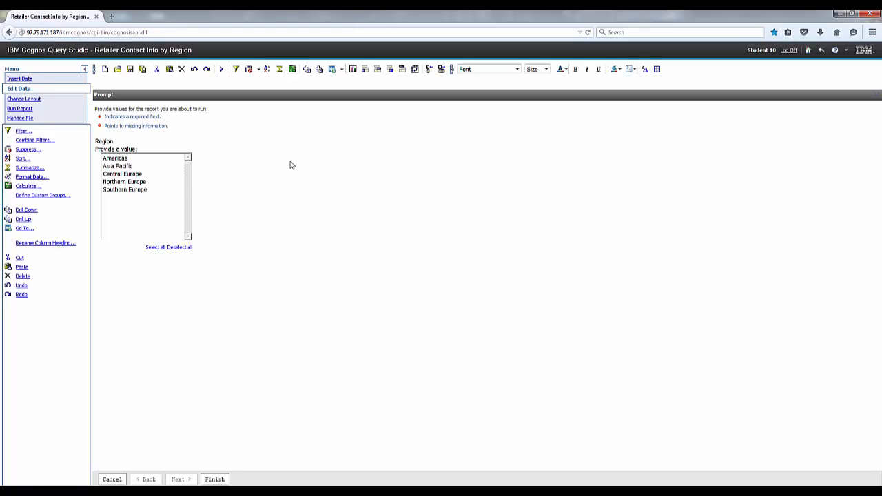
{"action": "mouse_move", "coordinate": [376, 222]}
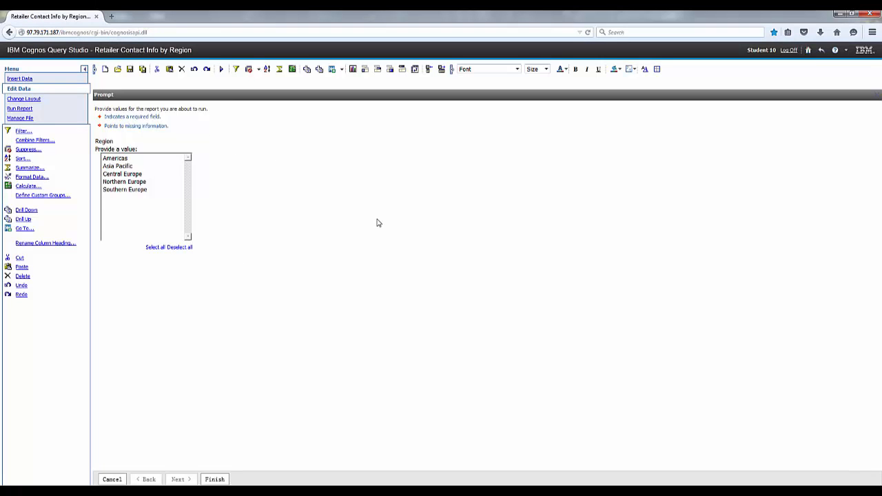
{"action": "mouse_move", "coordinate": [795, 120]}
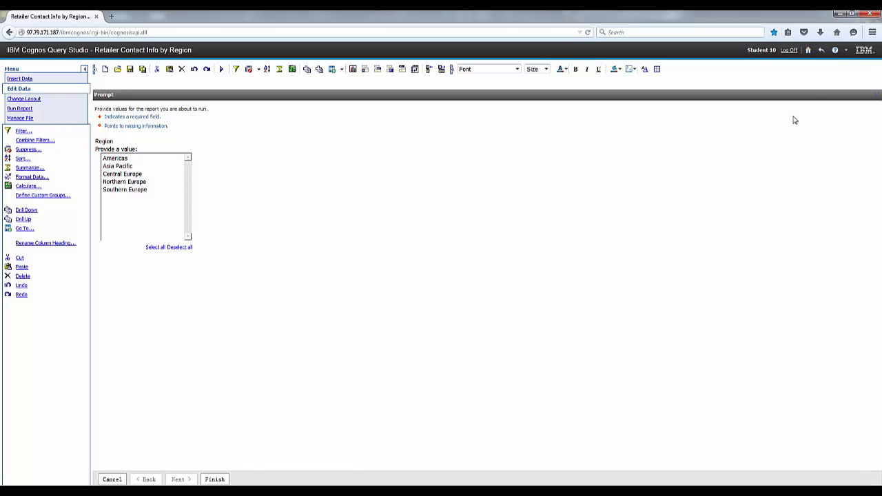
{"action": "mouse_move", "coordinate": [808, 50]}
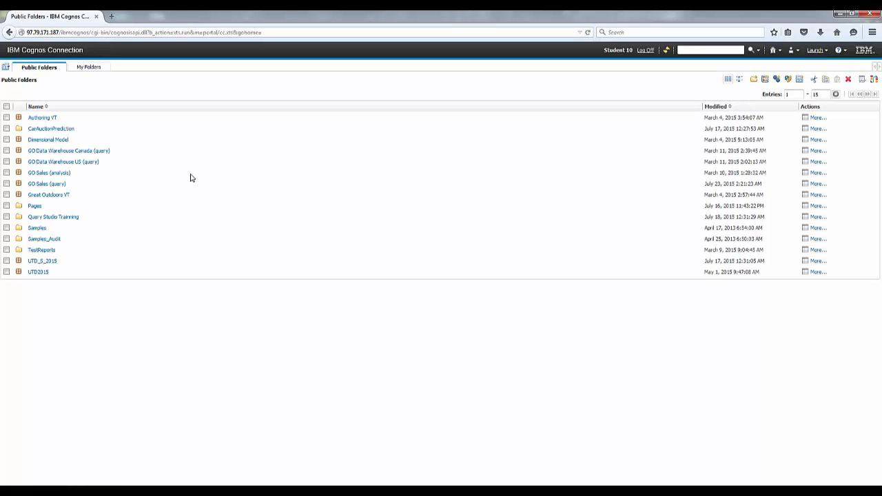
Show the Run with options page for Retailer Contact Info by Region in GO Sales (query)
{"action": "left_click", "coordinate": [47, 184]}
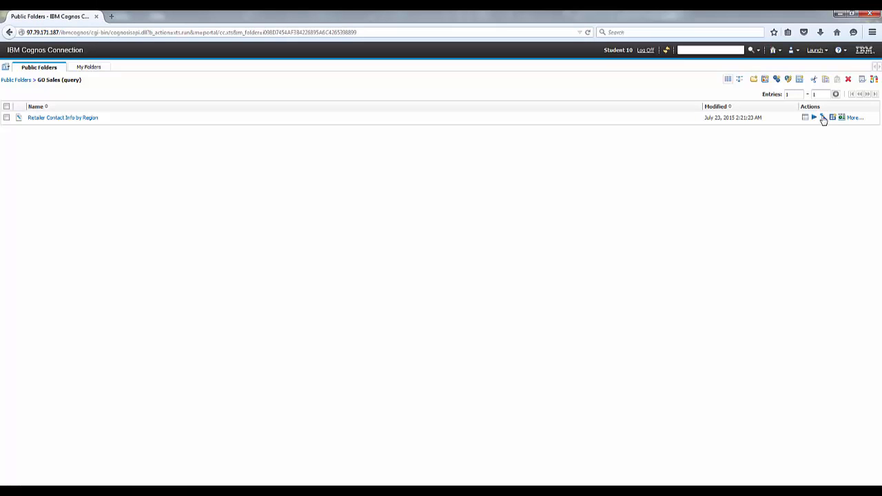
{"action": "mouse_move", "coordinate": [815, 117]}
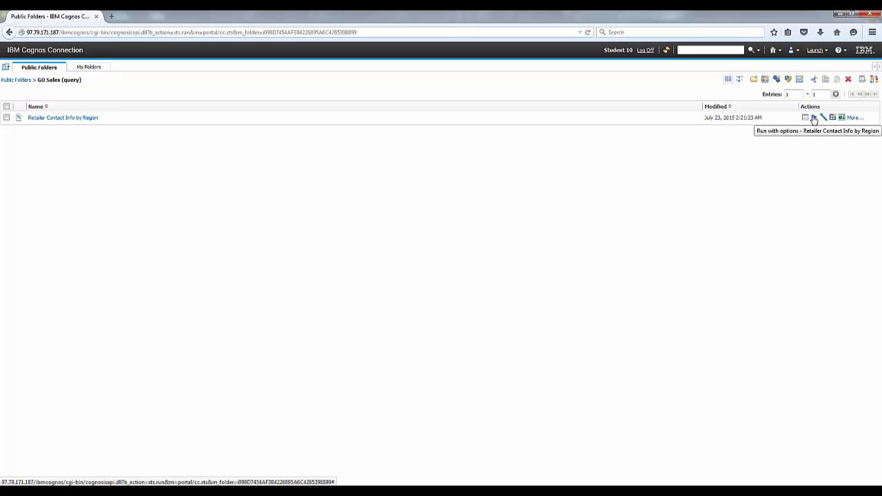
{"action": "left_click", "coordinate": [814, 117]}
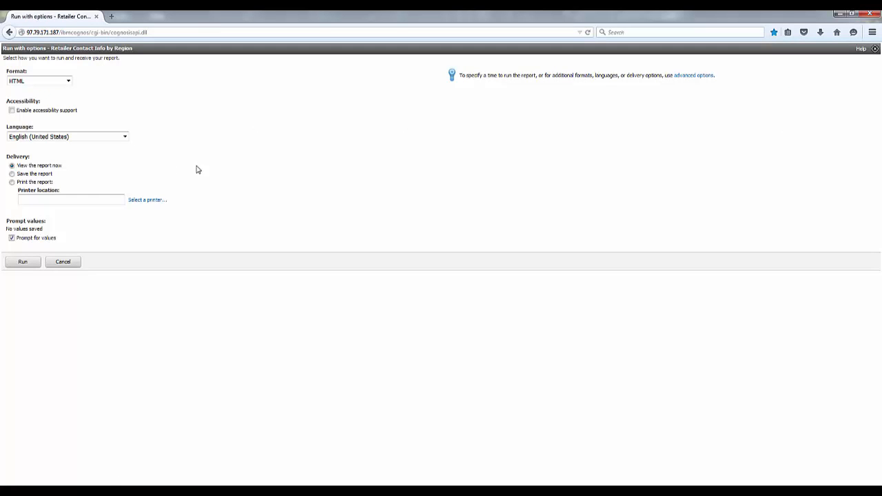
Run the report, answering the Region prompt with Americas
{"action": "left_click", "coordinate": [23, 261]}
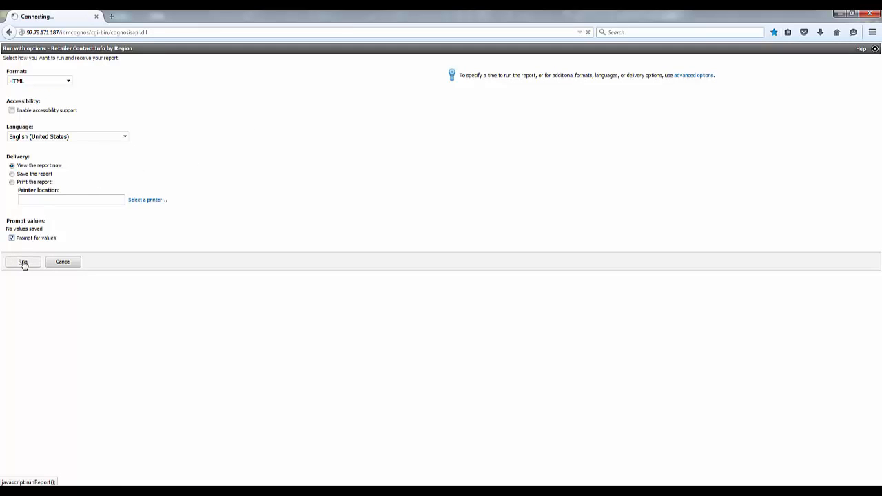
{"action": "left_click", "coordinate": [23, 261]}
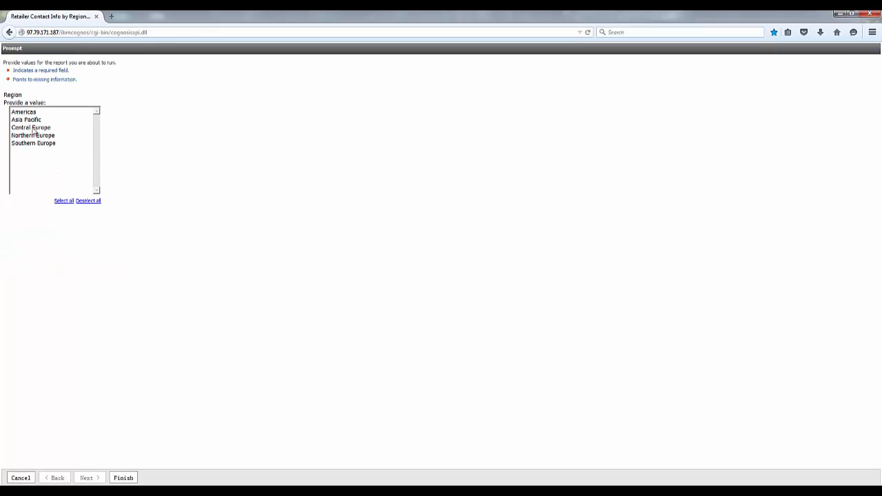
{"action": "left_click", "coordinate": [23, 112]}
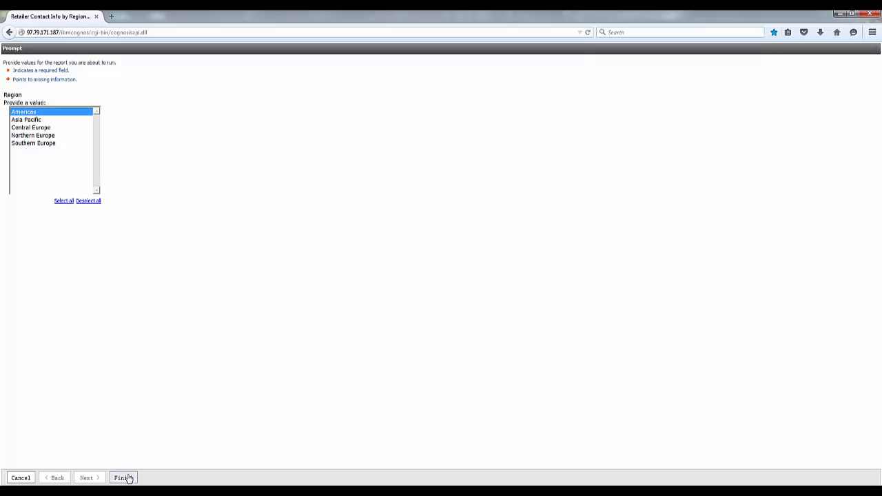
{"action": "left_click", "coordinate": [122, 477]}
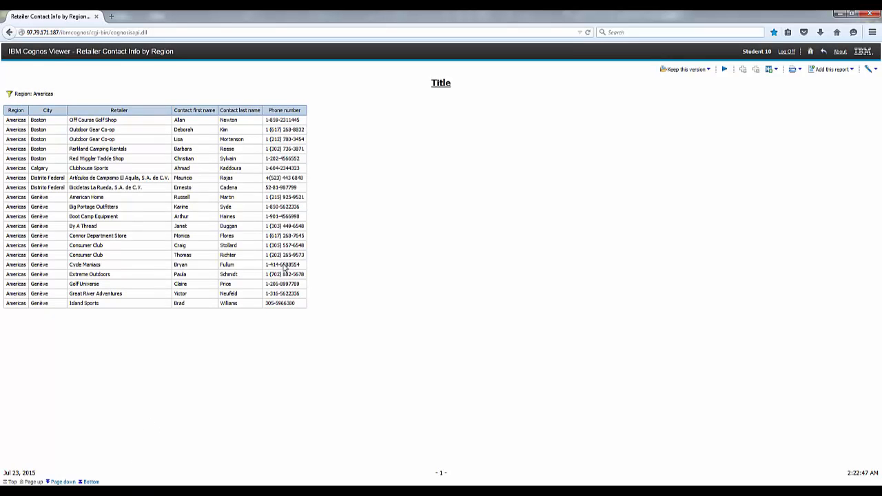